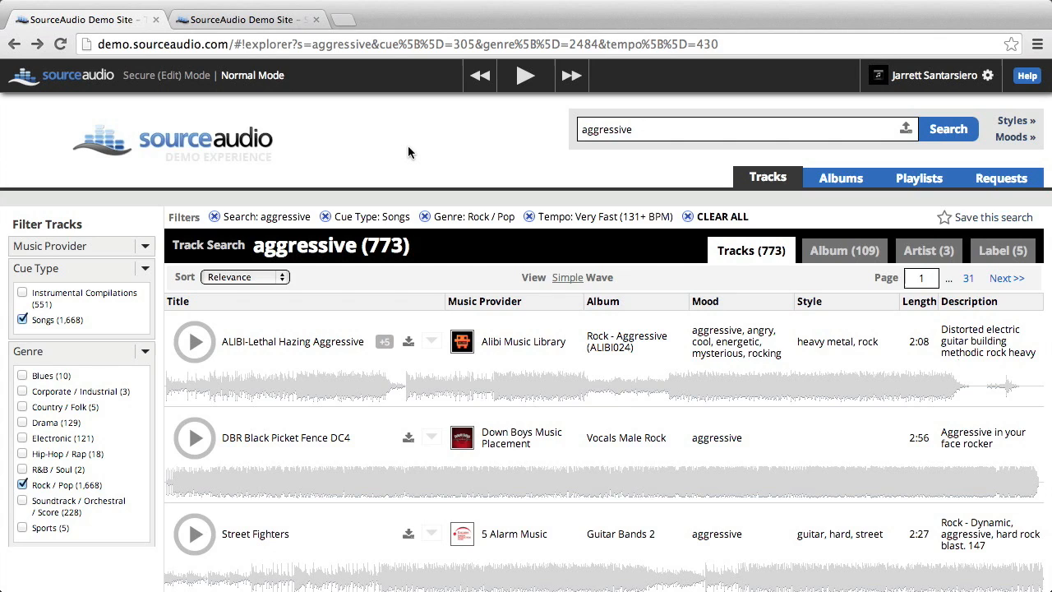
mouse_move(582, 249)
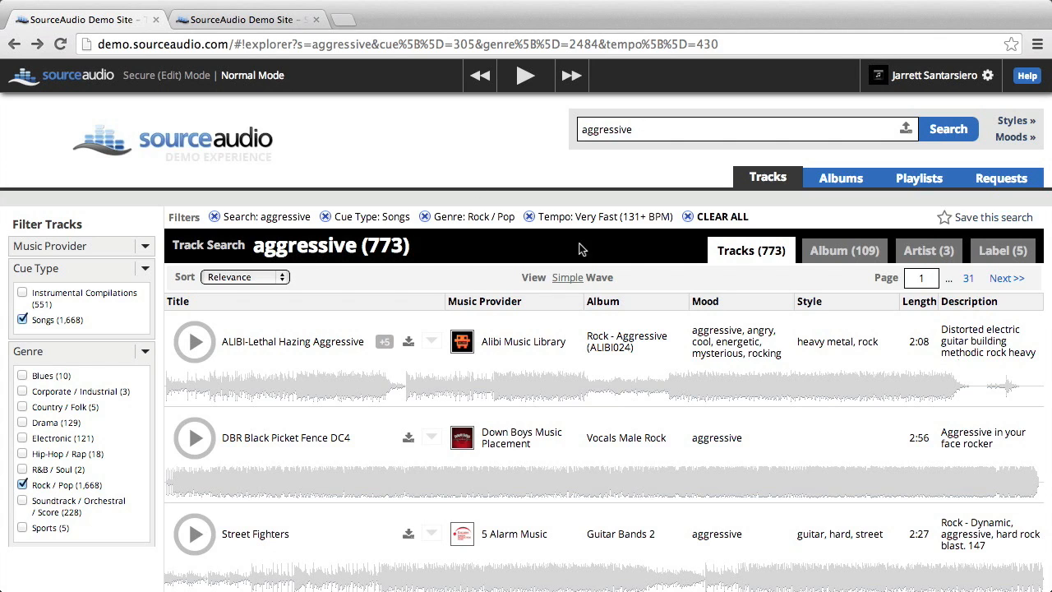
mouse_move(549, 288)
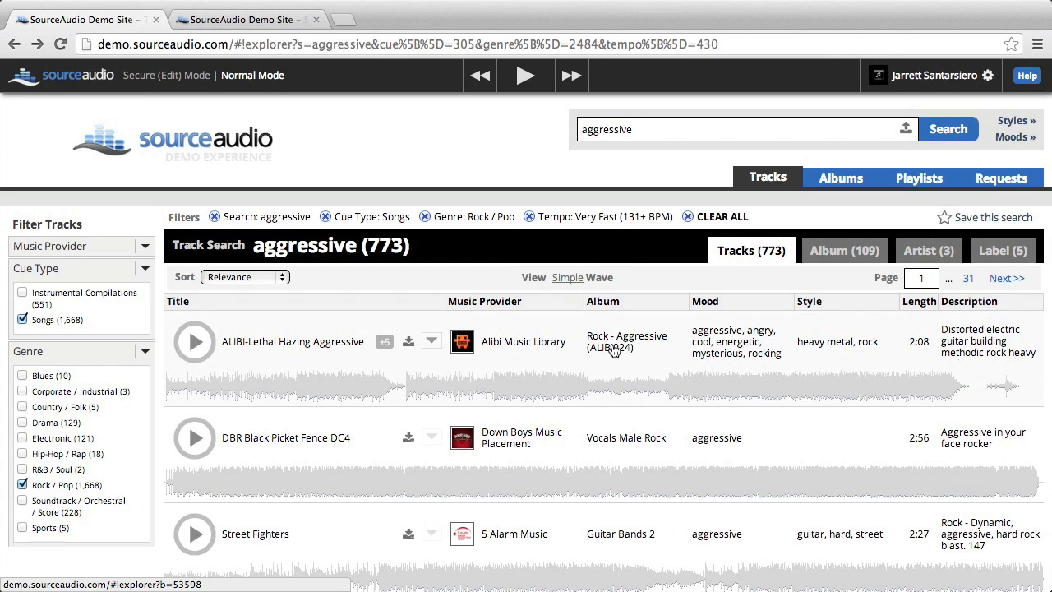
mouse_move(612, 347)
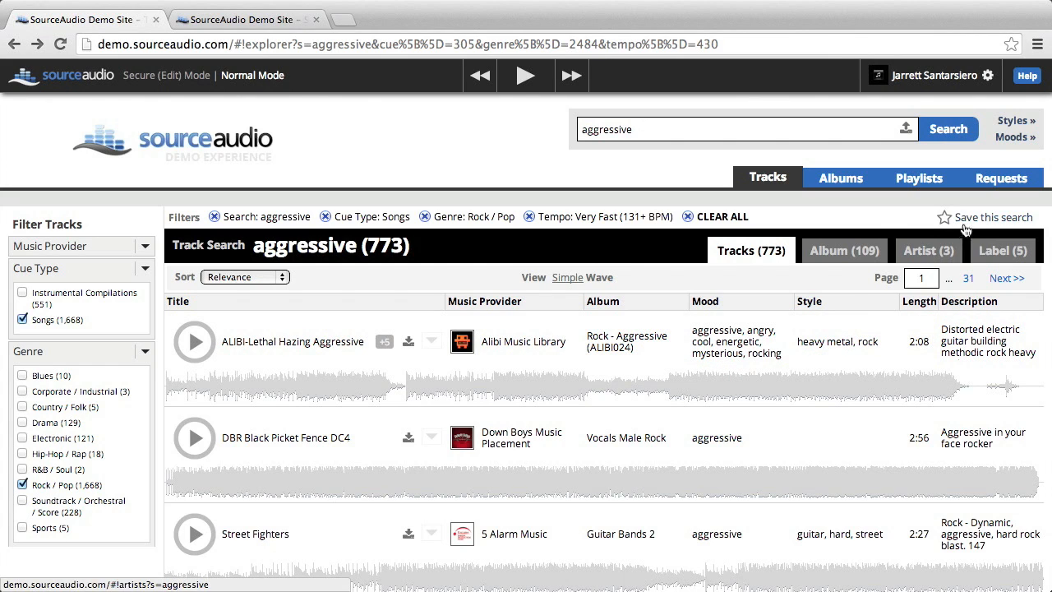
Save the current filtered 'aggressive' search with the name 'Jarrett's Search'.
click(946, 217)
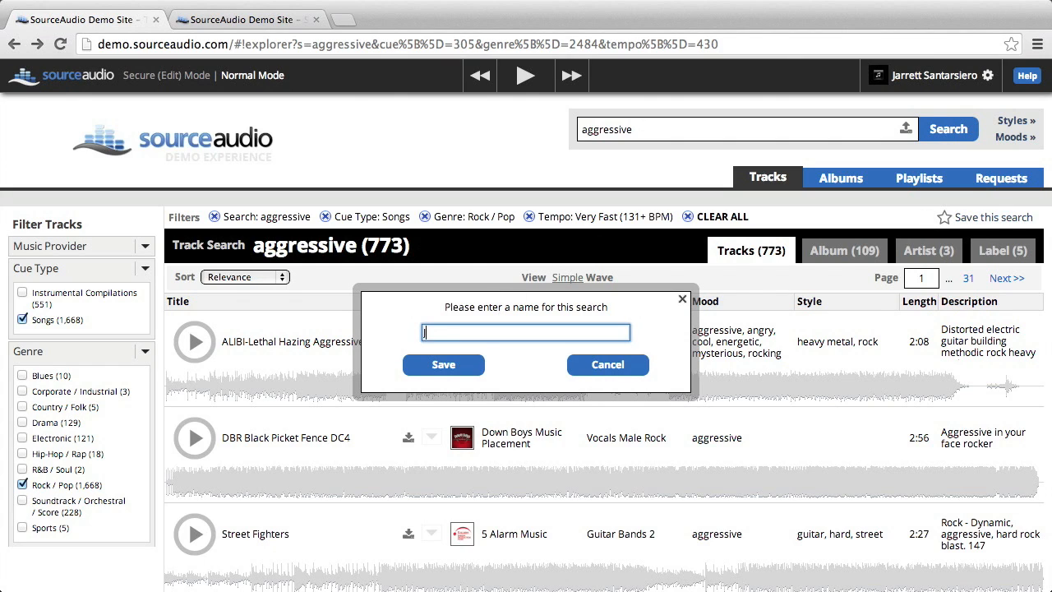
text(Jarrett's Search)
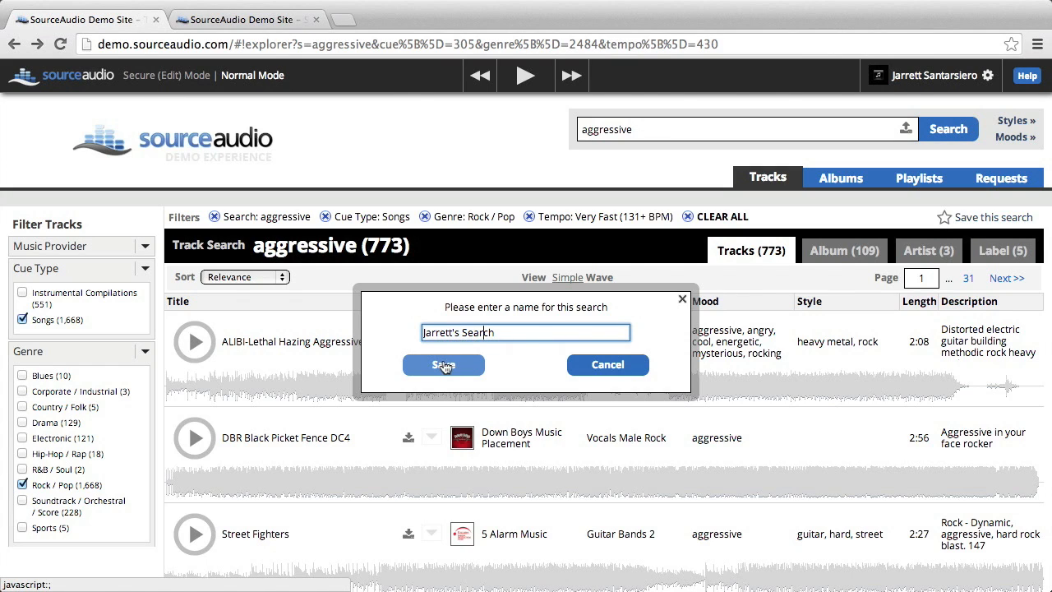
click(443, 365)
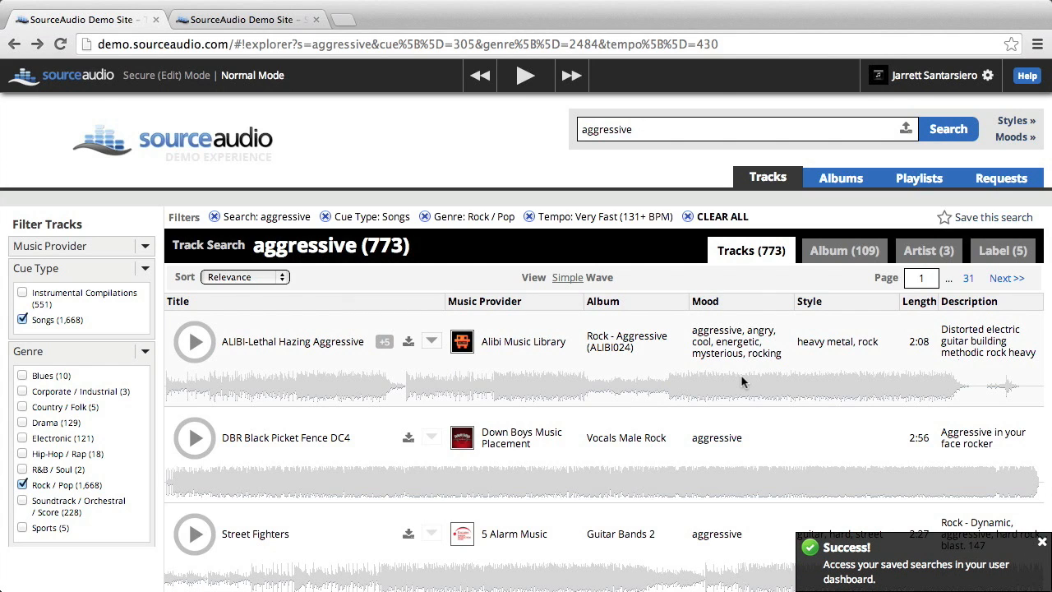
mouse_move(908, 81)
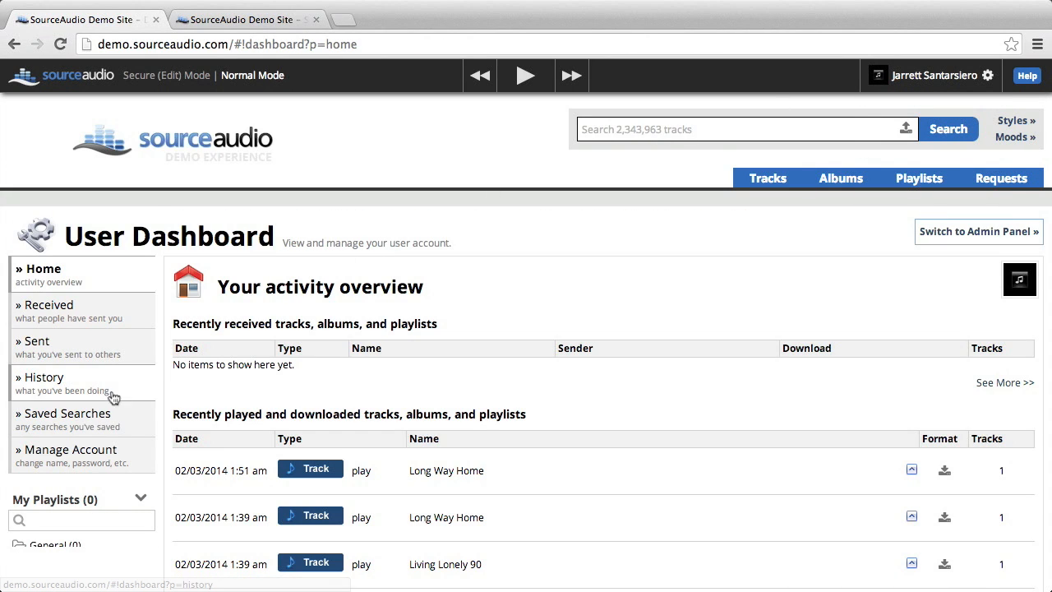
Show Saved Searches in the User Dashboard sidebar to see 'Jarrett's Search'.
click(67, 413)
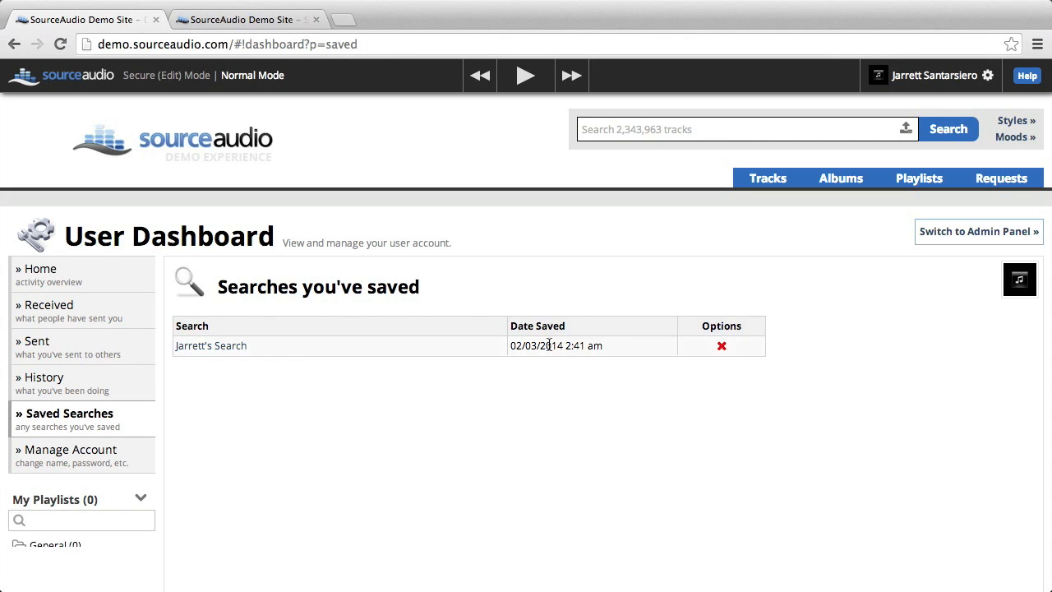
mouse_move(722, 346)
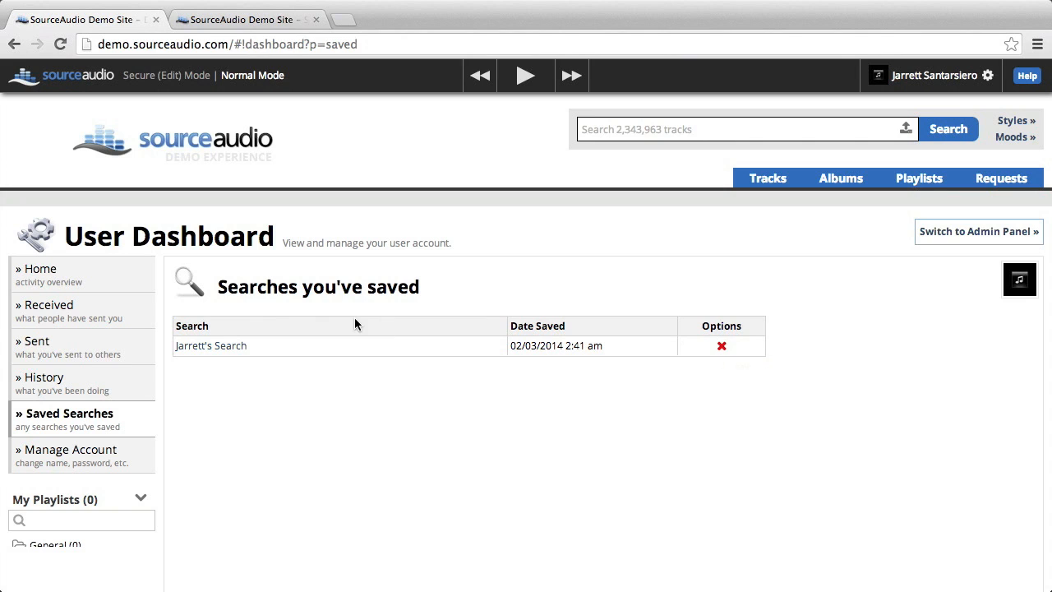
mouse_move(211, 346)
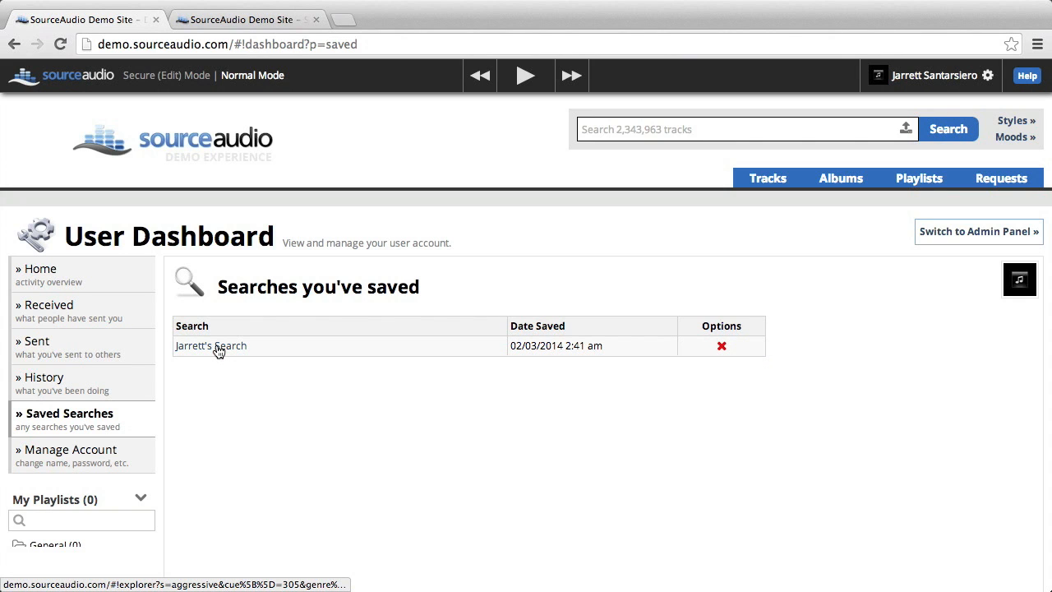
Load 'Jarrett's Search' to restore the Songs, Rock/Pop, Very Fast filtered results.
click(211, 345)
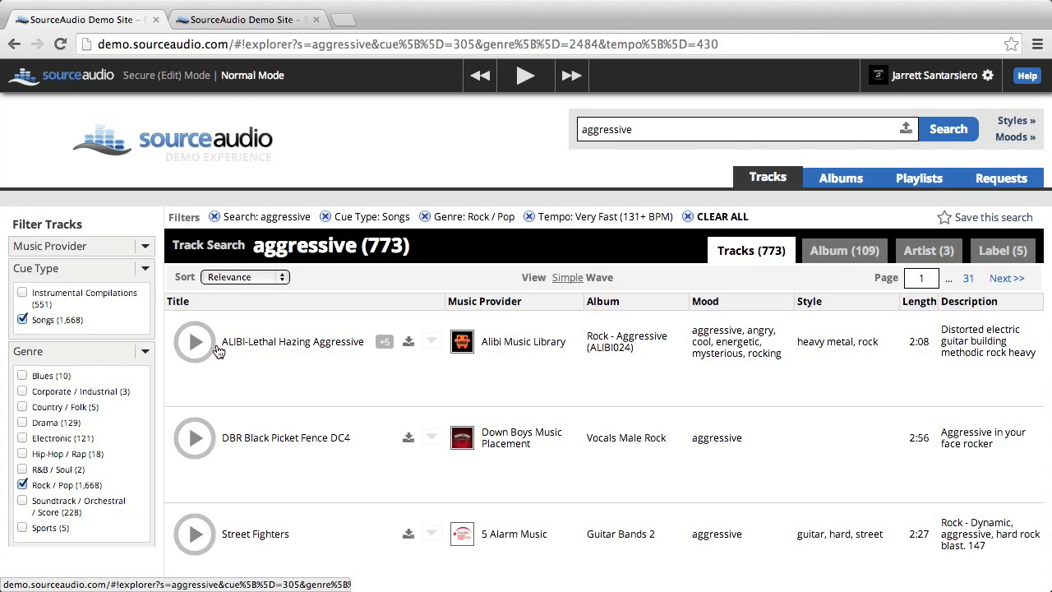
click(601, 277)
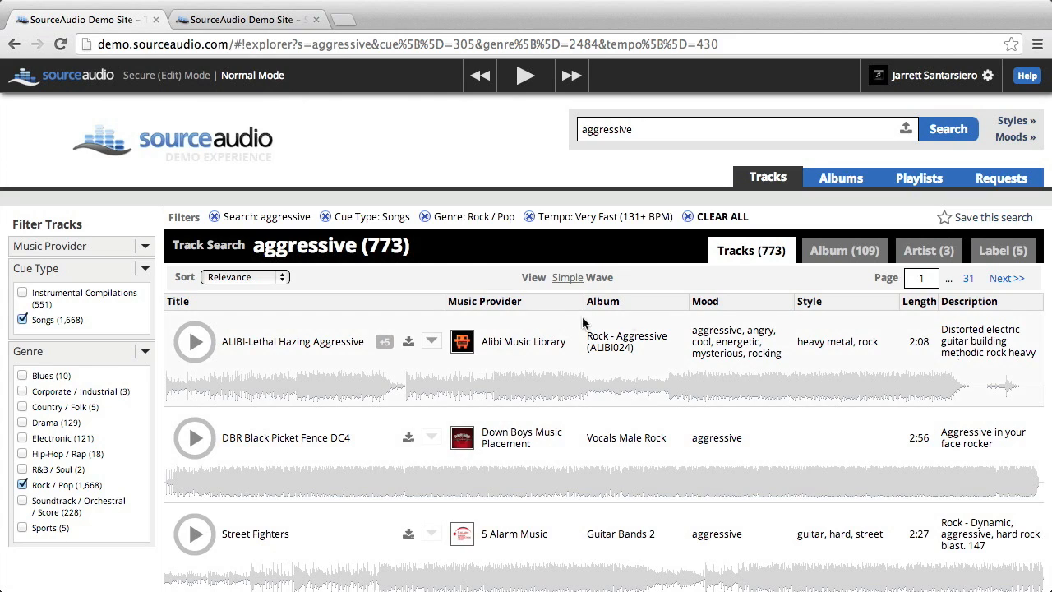
mouse_move(551, 395)
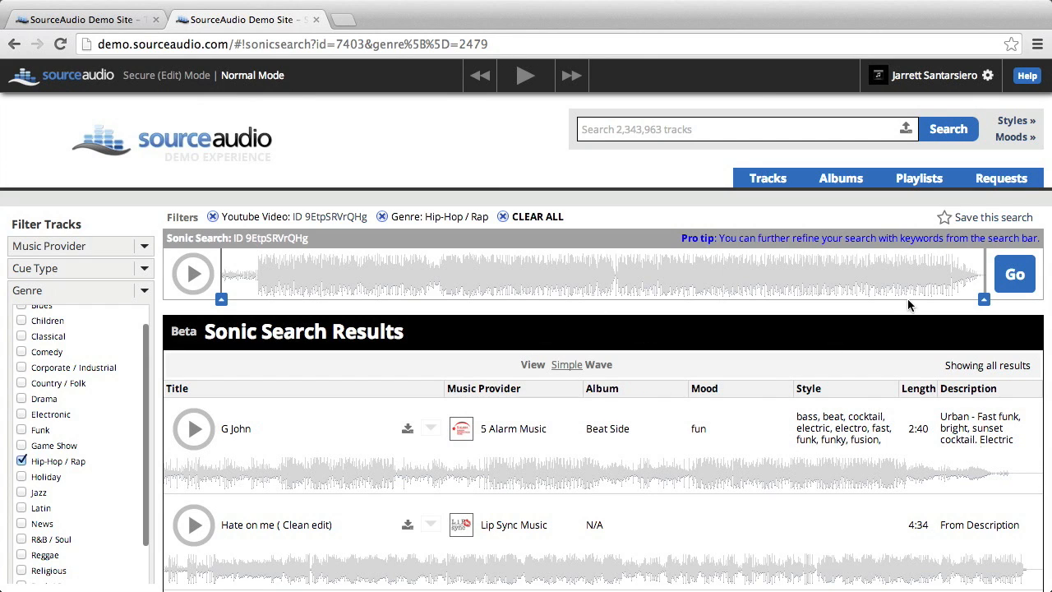
mouse_move(957, 222)
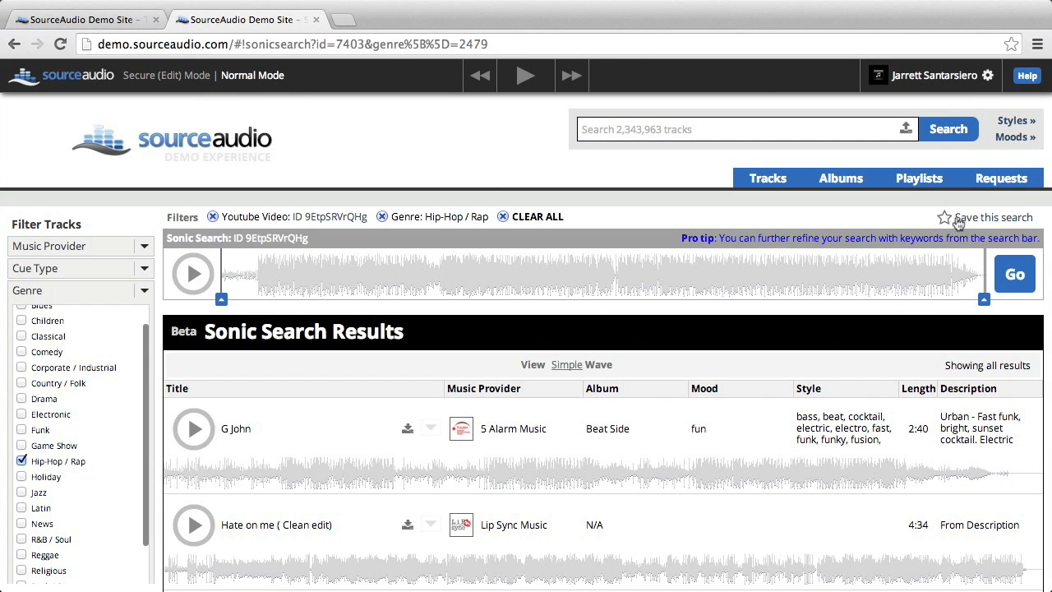
mouse_move(960, 223)
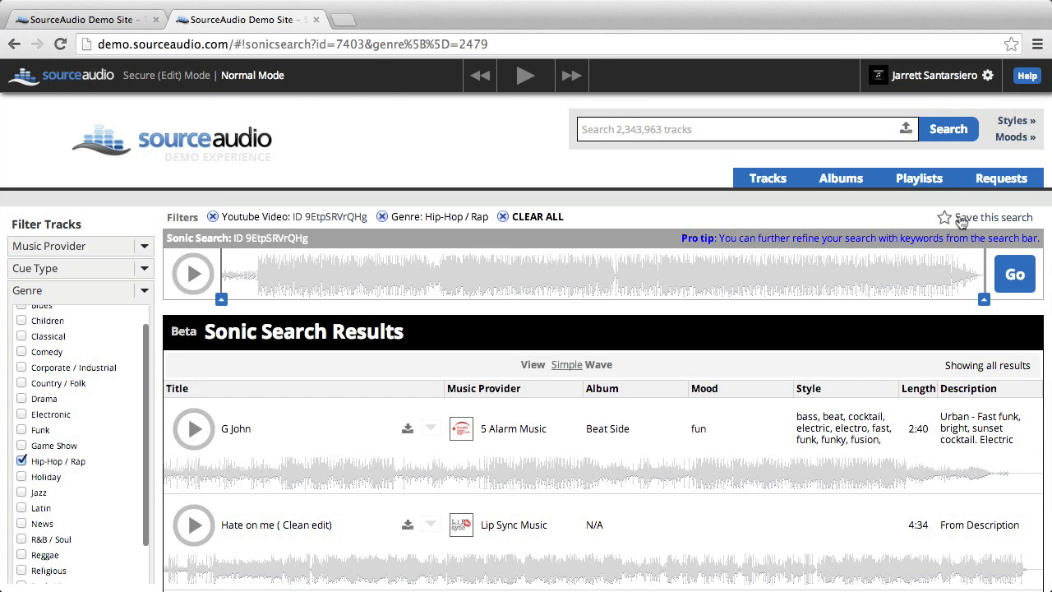